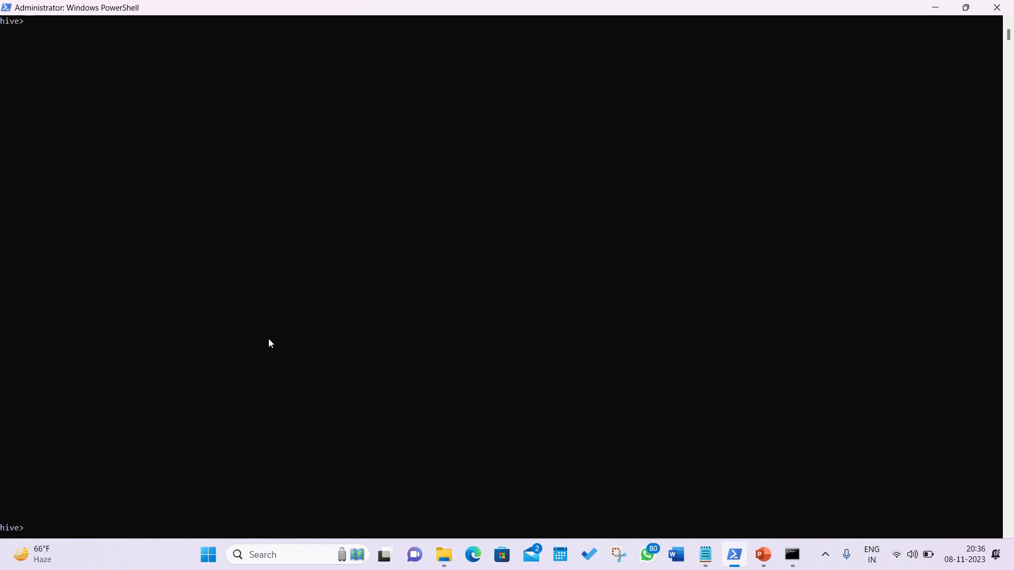
Bring Notepad with the data2 rows (ID, PID, department) to the front over PowerShell.
{"action": "left_click", "coordinate": [705, 554]}
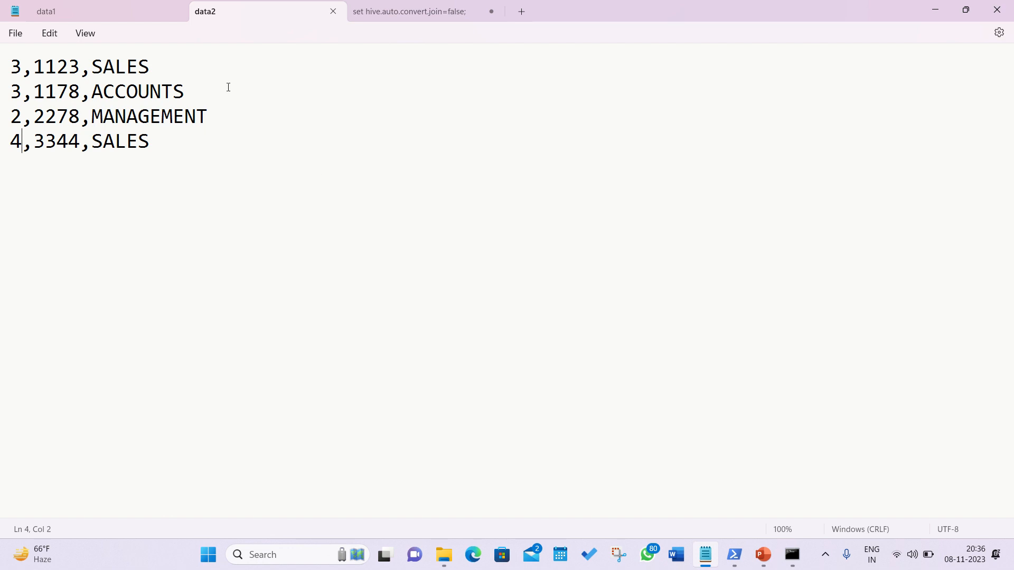
Run 'set hive.auto.convert.join=false;' in the Hive shell, copied from the join script.
{"action": "left_click", "coordinate": [414, 10]}
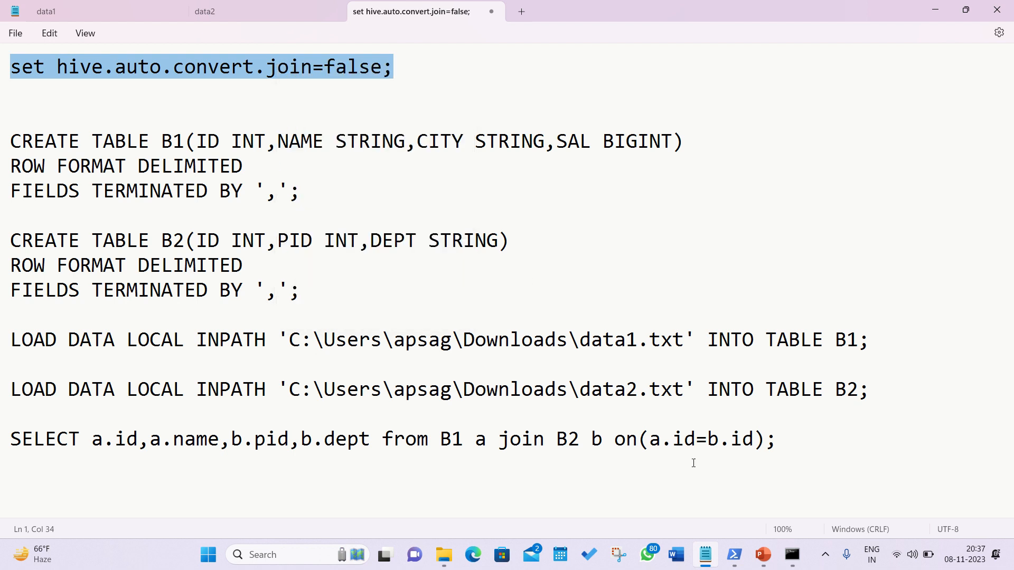
{"action": "left_click", "coordinate": [733, 555]}
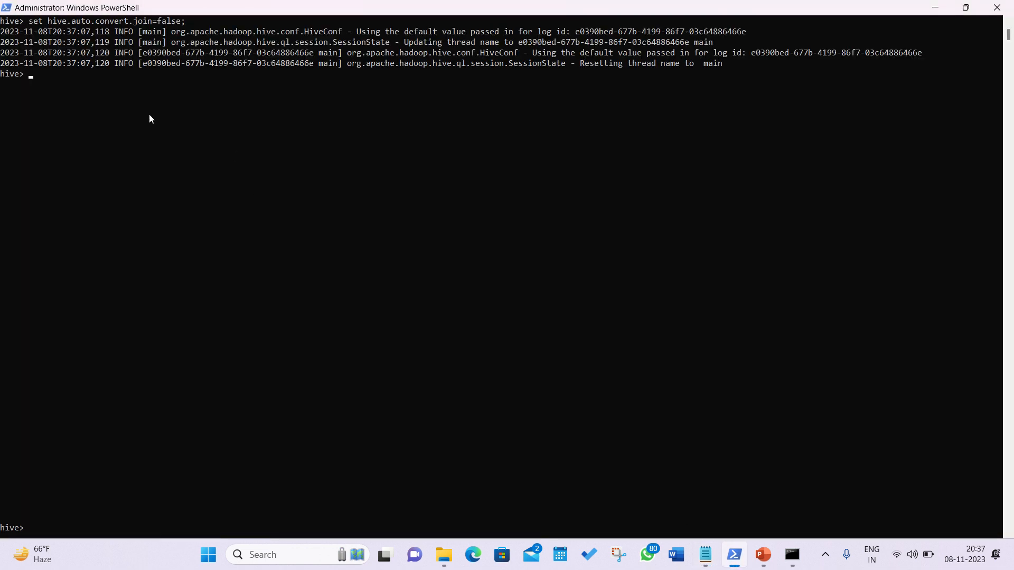
{"action": "mouse_move", "coordinate": [371, 192]}
{"action": "type", "text": "CREATE TABLE B1(ID INT,NAME STRING,CITY STRING,SAL BIGINT)"}
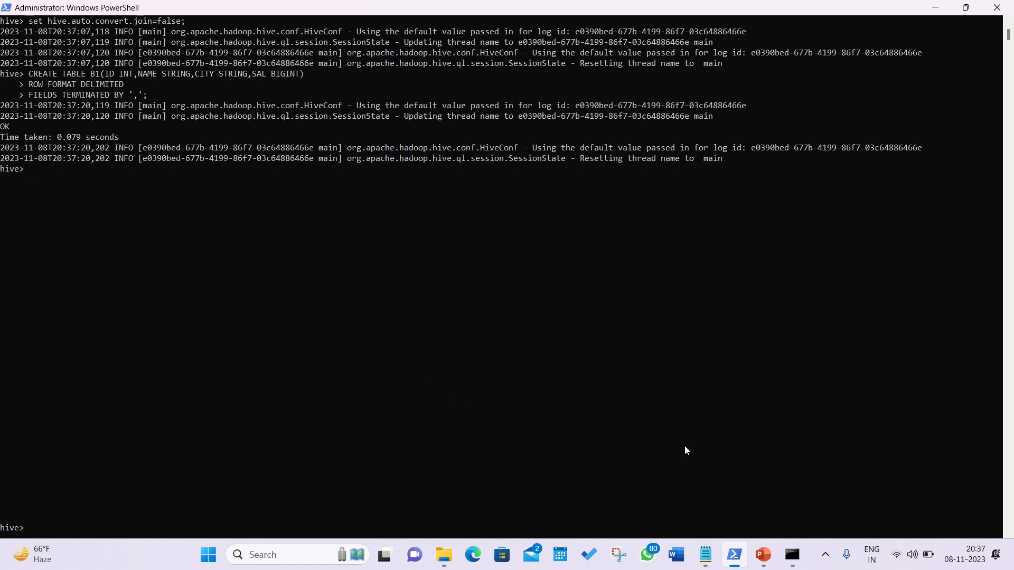
{"action": "left_click", "coordinate": [704, 554]}
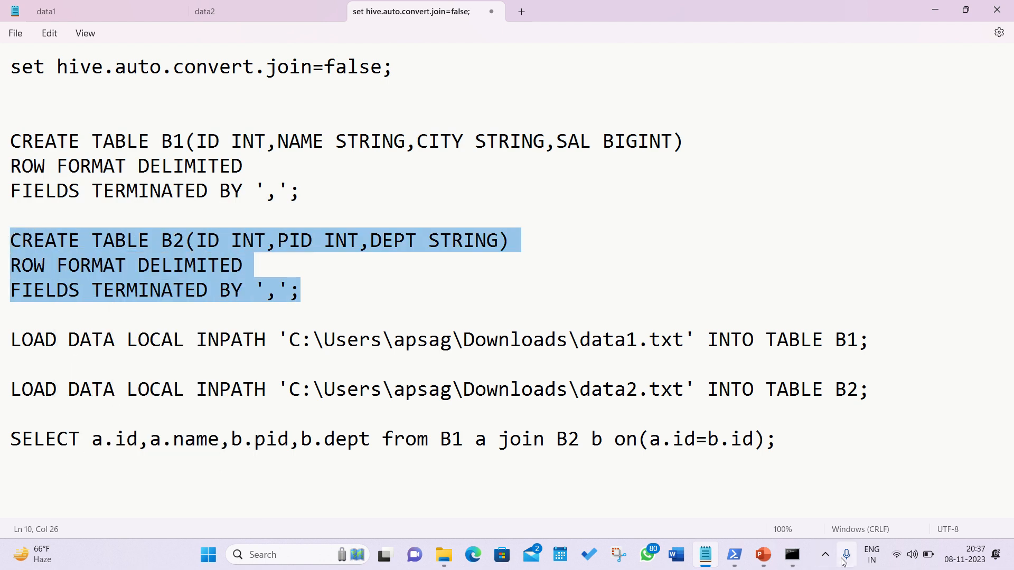
{"action": "left_click", "coordinate": [733, 555]}
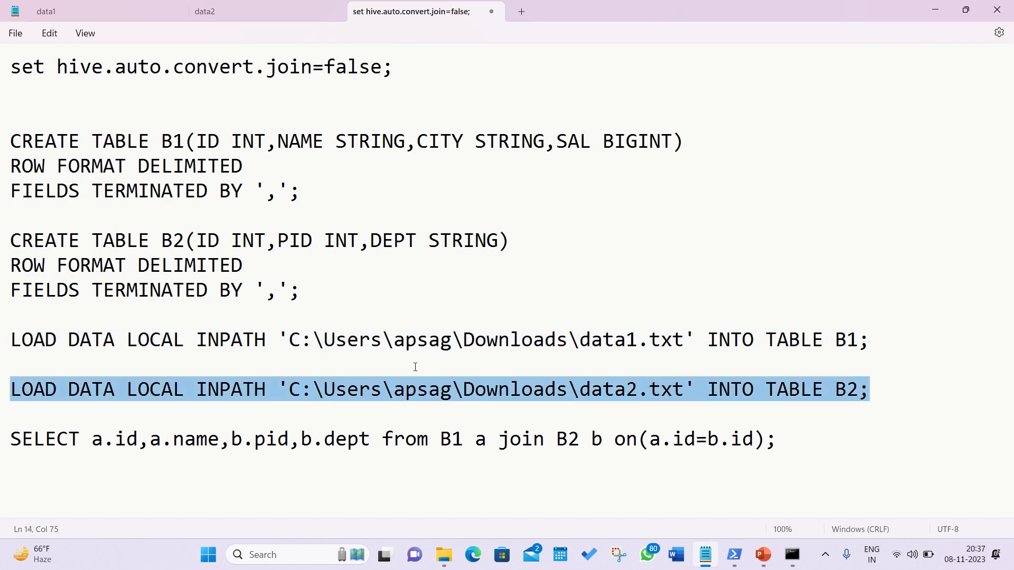
{"action": "right_click", "coordinate": [25, 389]}
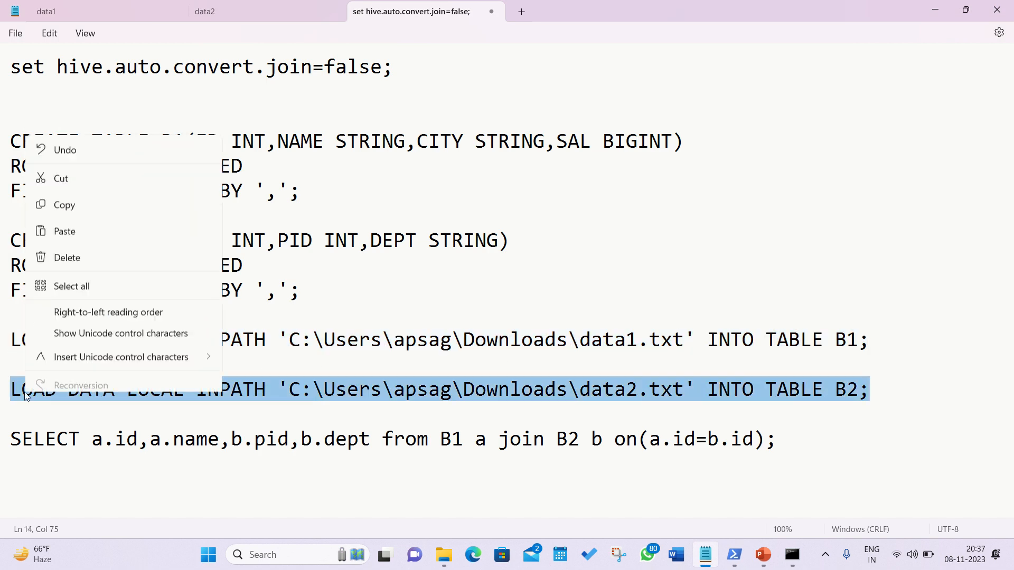
{"action": "left_click", "coordinate": [468, 366]}
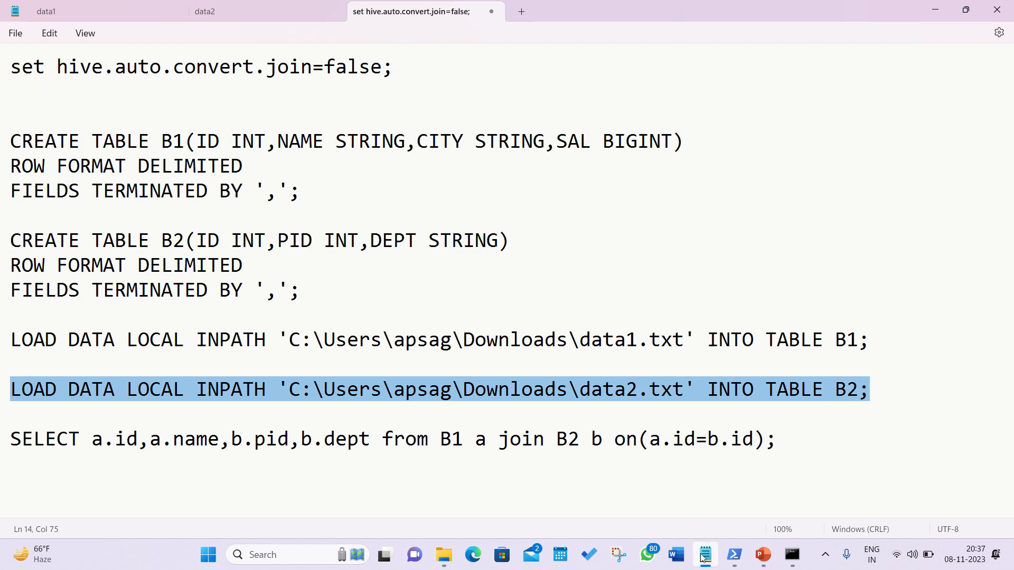
{"action": "left_click", "coordinate": [733, 555]}
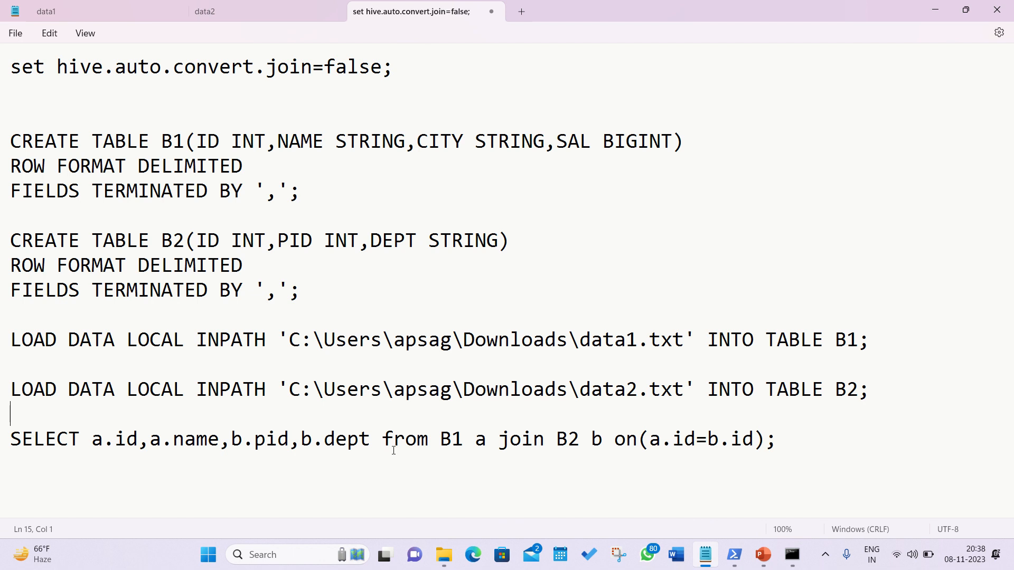
Review the inner join SELECT query, then show the data2 rows behind table B2.
{"action": "left_click_drag", "start_coordinate": [10, 440], "coordinate": [107, 439]}
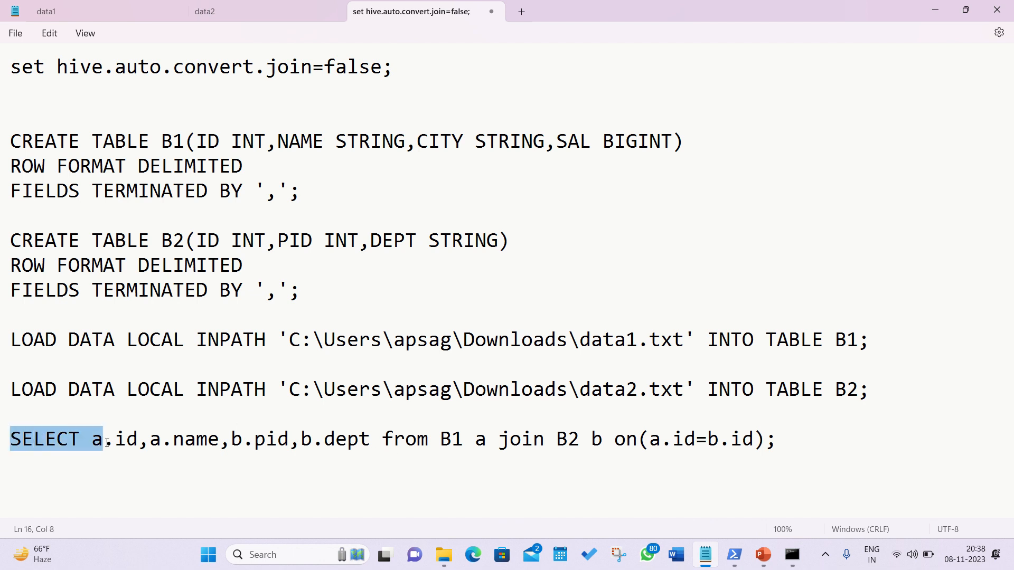
{"action": "left_click_drag", "start_coordinate": [103, 438], "coordinate": [747, 438]}
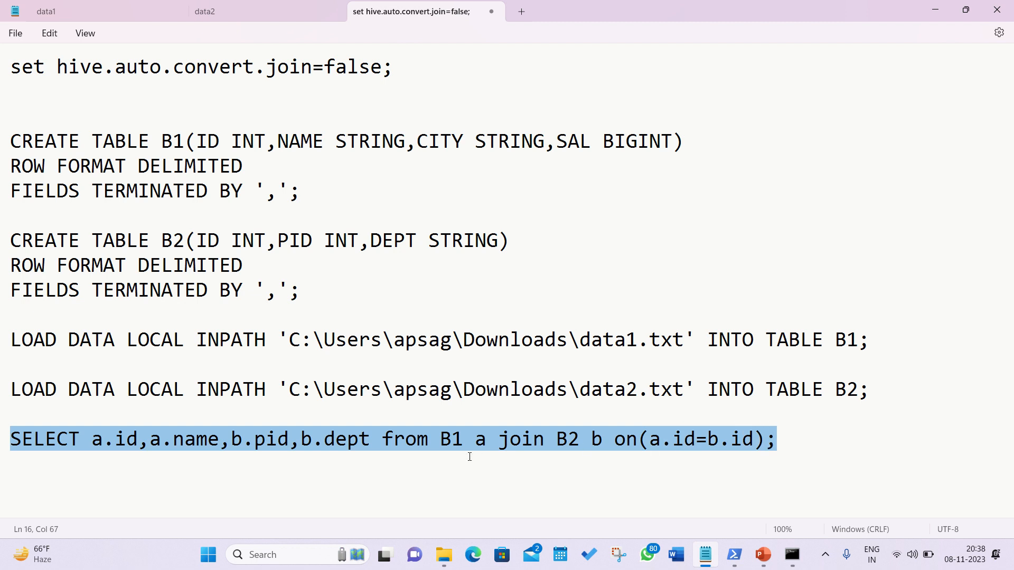
{"action": "left_click", "coordinate": [430, 438]}
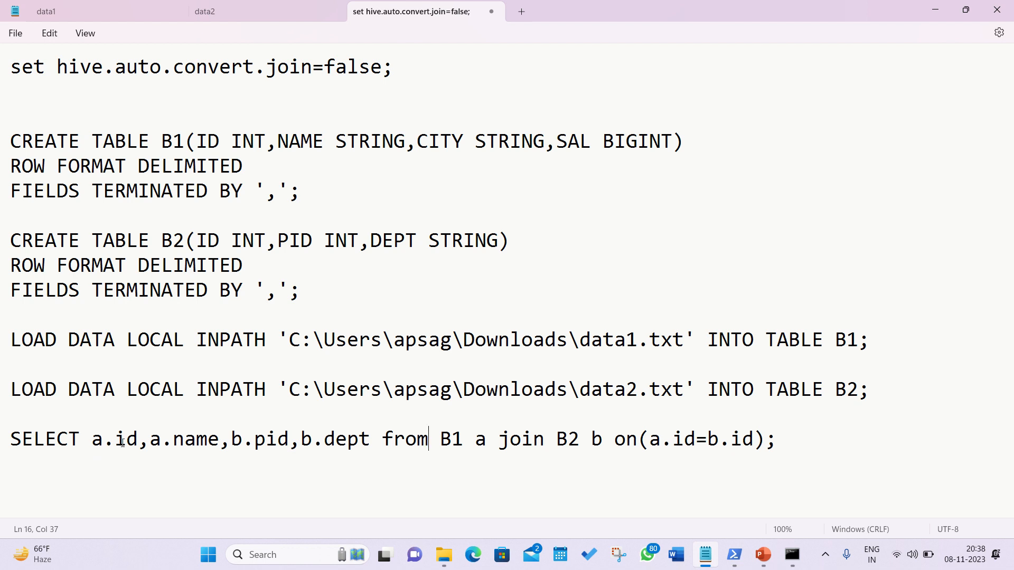
{"action": "mouse_move", "coordinate": [267, 449]}
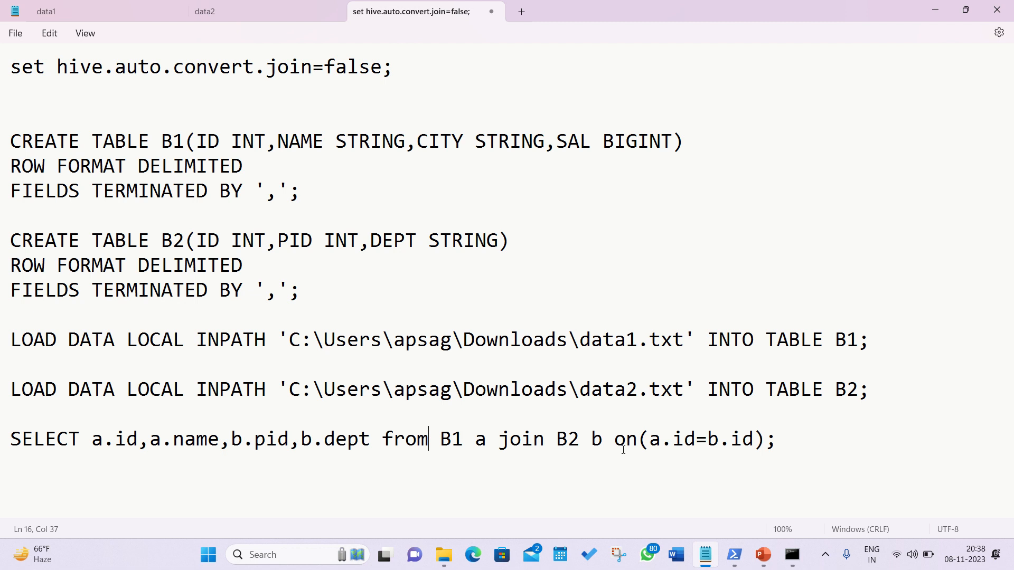
{"action": "mouse_move", "coordinate": [663, 450]}
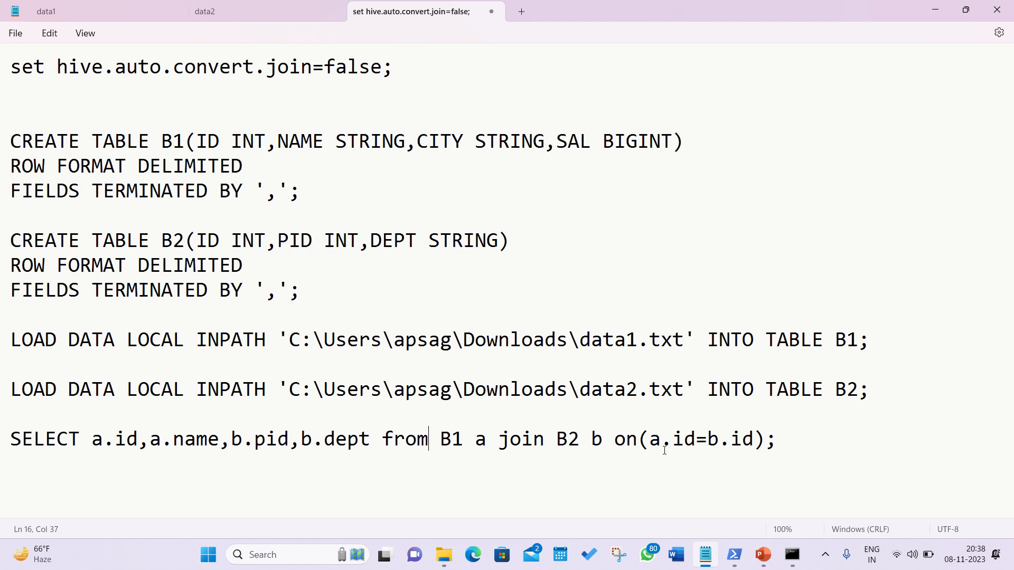
{"action": "mouse_move", "coordinate": [746, 451]}
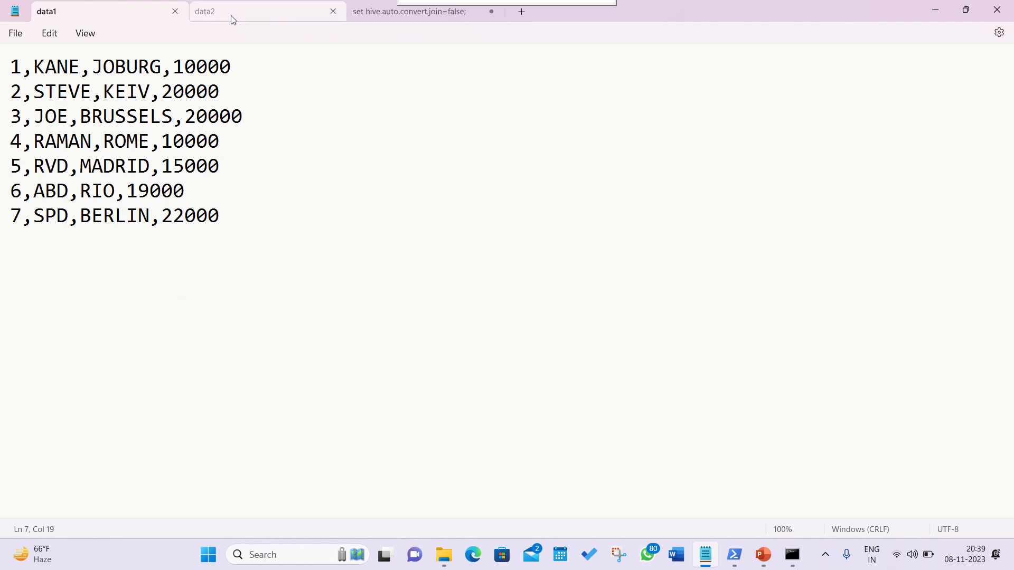
{"action": "left_click", "coordinate": [204, 10]}
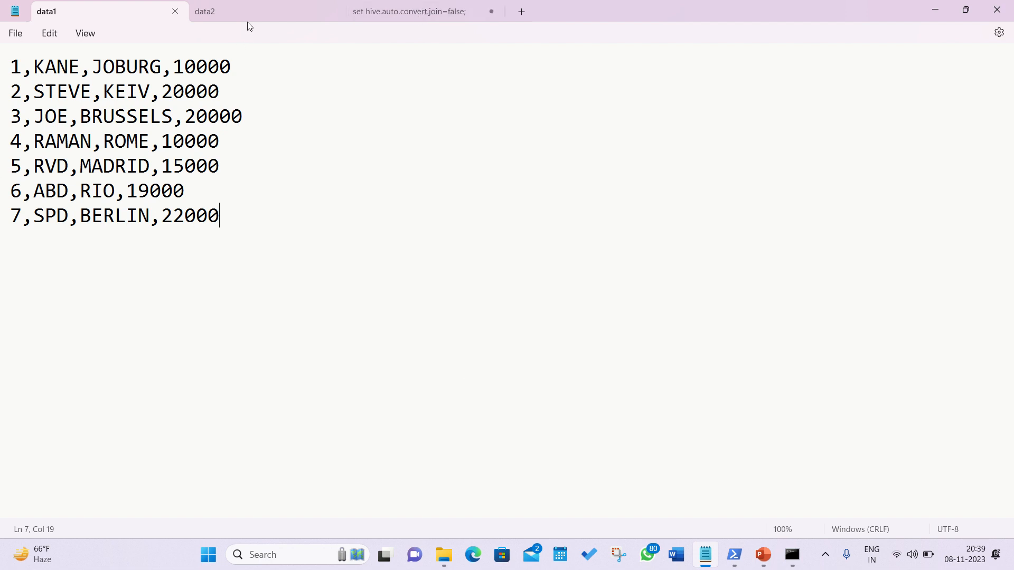
{"action": "mouse_move", "coordinate": [204, 10]}
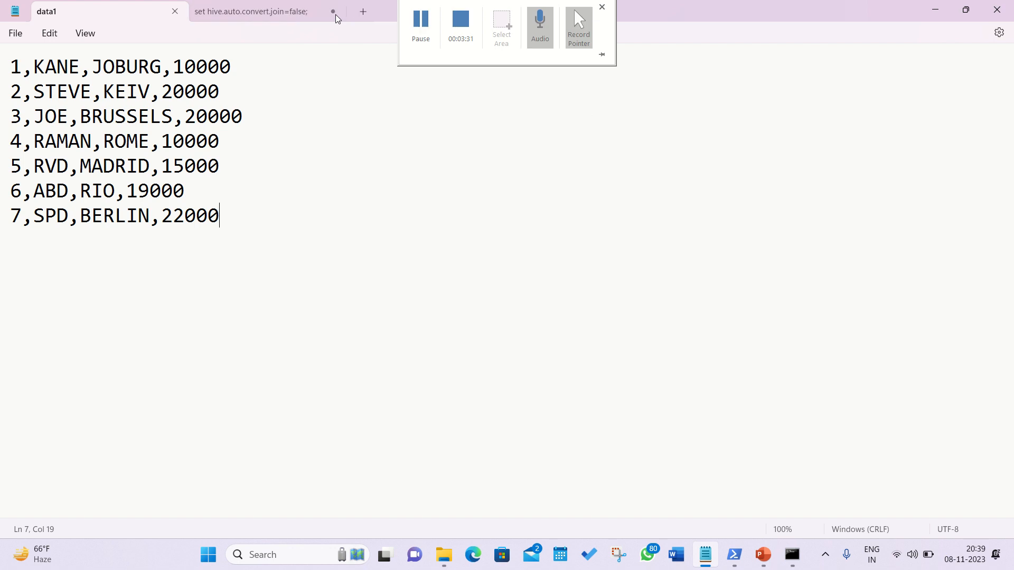
Close the data2 file, leaving data1 and the Hive settings note open.
{"action": "left_click", "coordinate": [253, 10]}
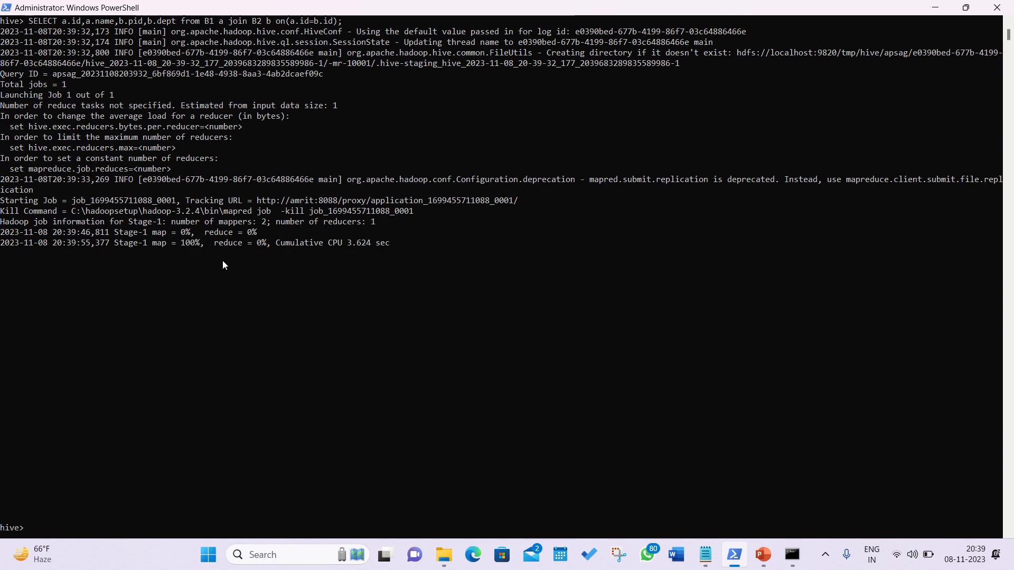
{"action": "mouse_move", "coordinate": [248, 277]}
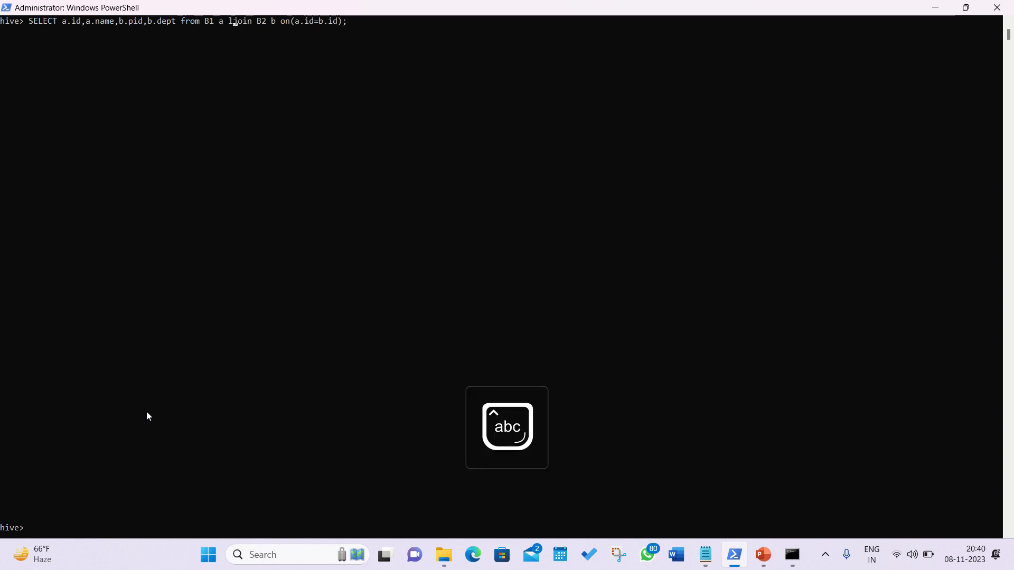
Run the B1–B2 left join and highlight KANE and the rows with NULL pid and dept.
{"action": "type", "text": "eft"}
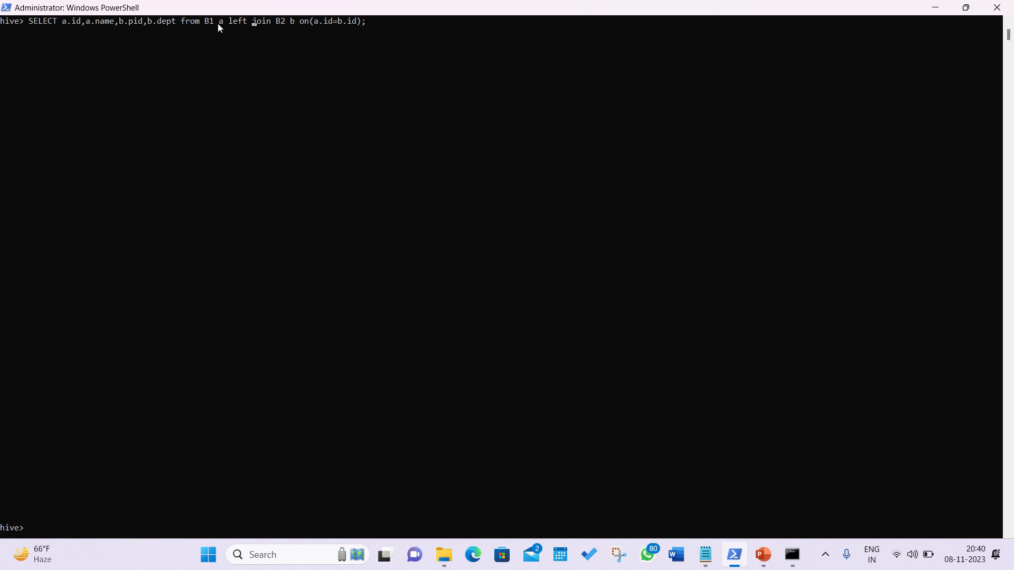
{"action": "mouse_move", "coordinate": [275, 90]}
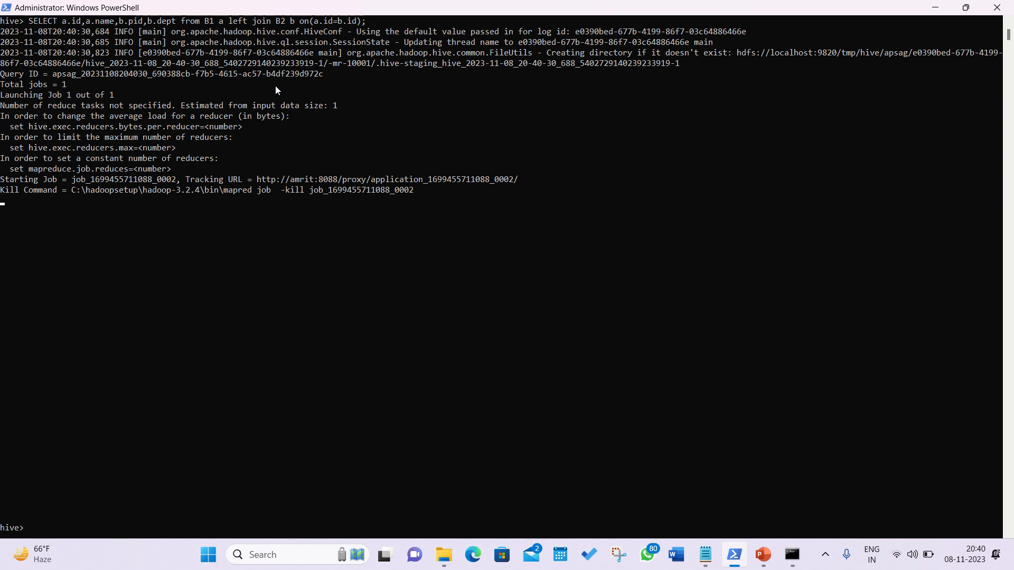
{"action": "mouse_move", "coordinate": [409, 275]}
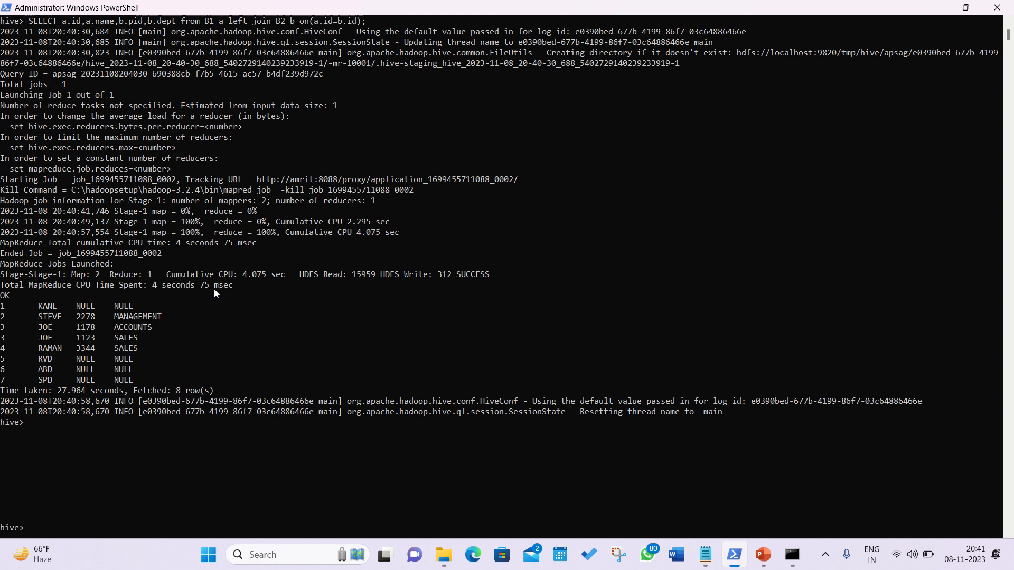
{"action": "double_click", "coordinate": [46, 305]}
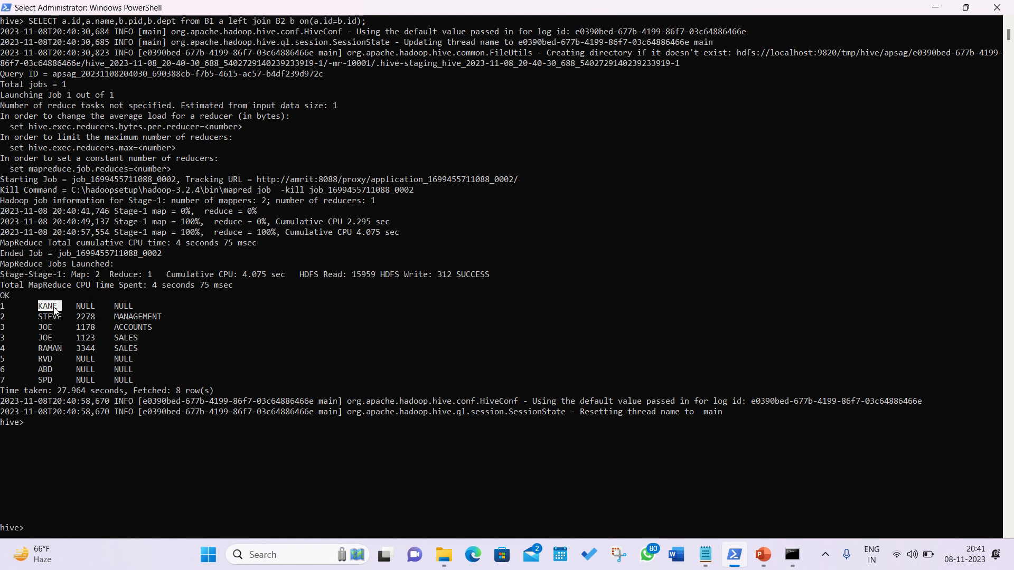
{"action": "mouse_move", "coordinate": [12, 307]}
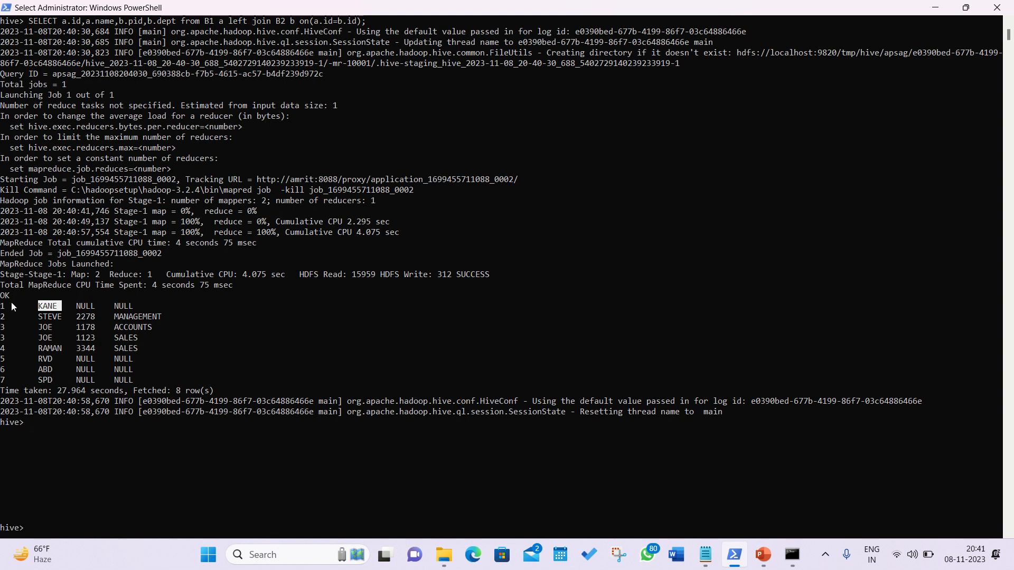
{"action": "mouse_move", "coordinate": [46, 356]}
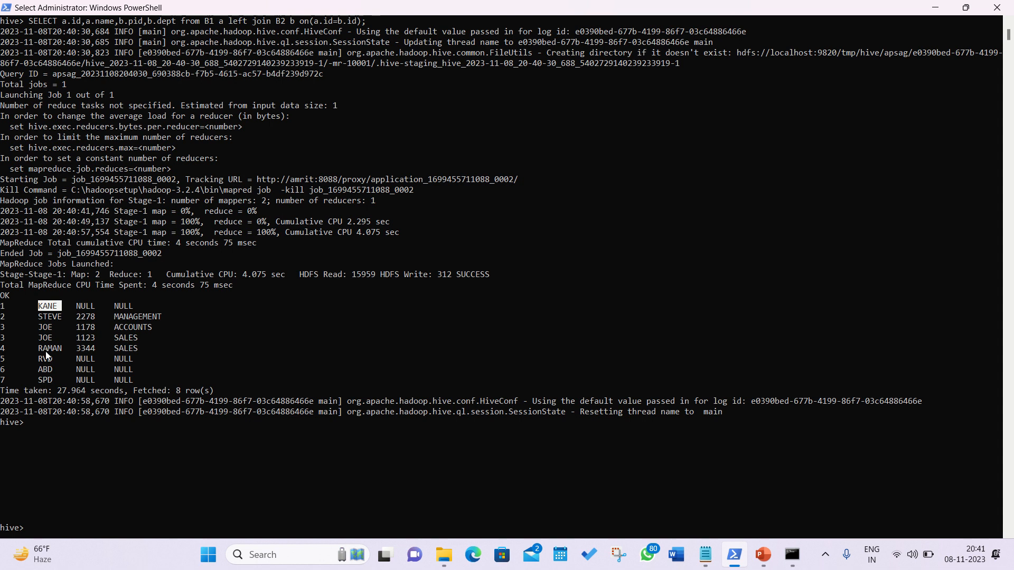
{"action": "double_click", "coordinate": [45, 369]}
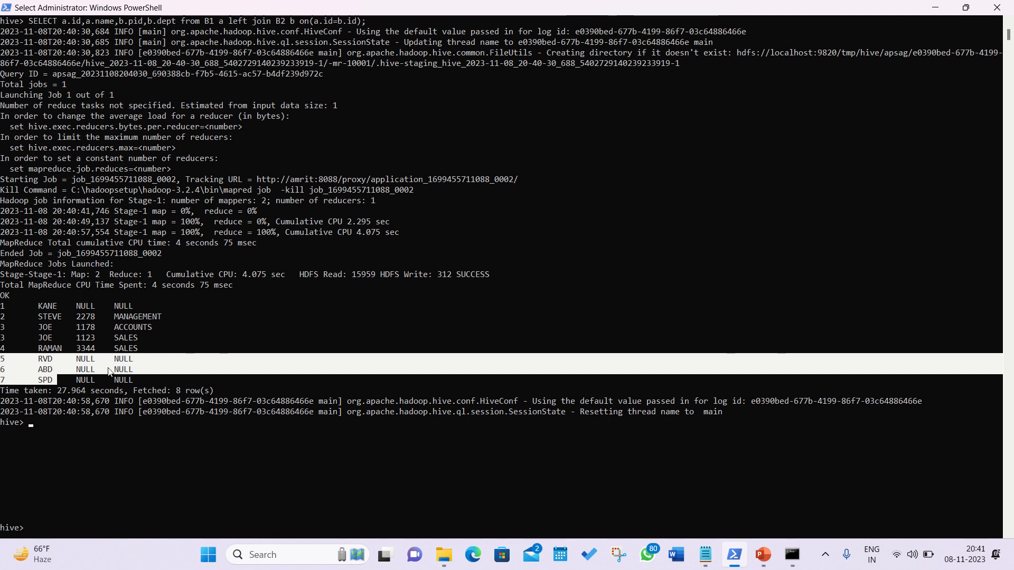
{"action": "mouse_move", "coordinate": [123, 375]}
{"action": "type", "text": "SELECT a.id,a.name,b.pid,b.dept from B1 a right join B2 b on(a.id=b.id);"}
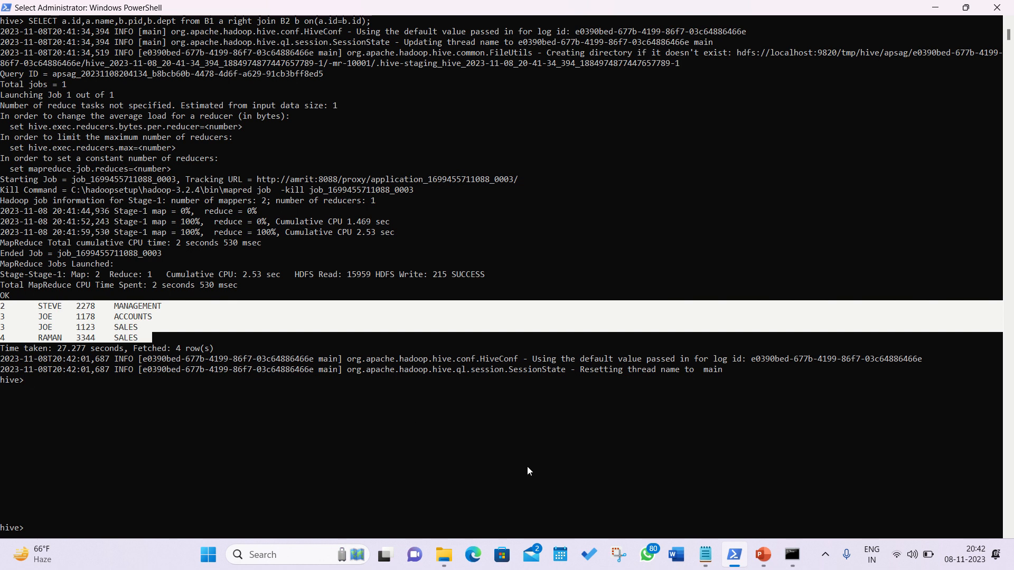
{"action": "mouse_move", "coordinate": [10, 329]}
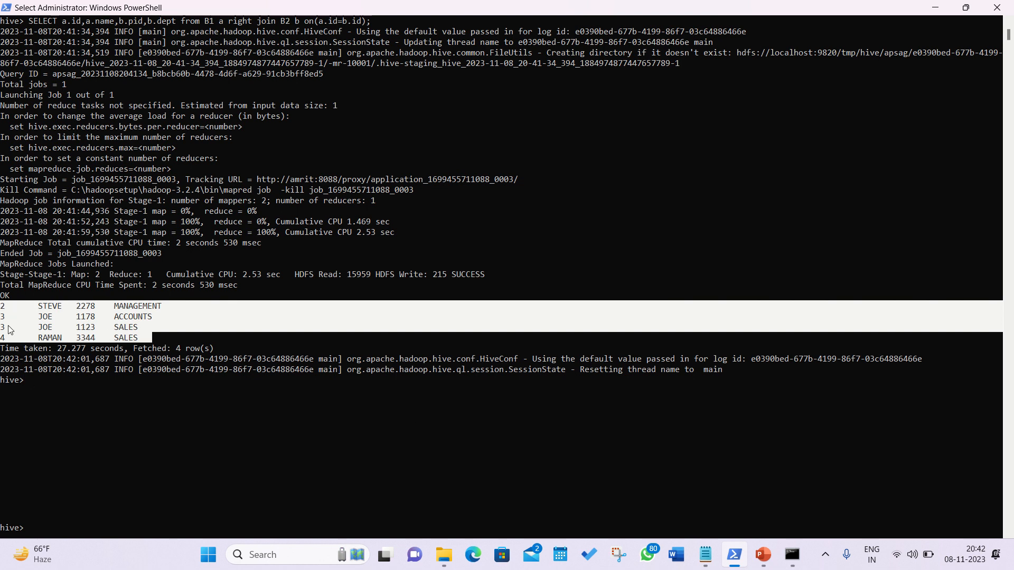
{"action": "mouse_move", "coordinate": [12, 346]}
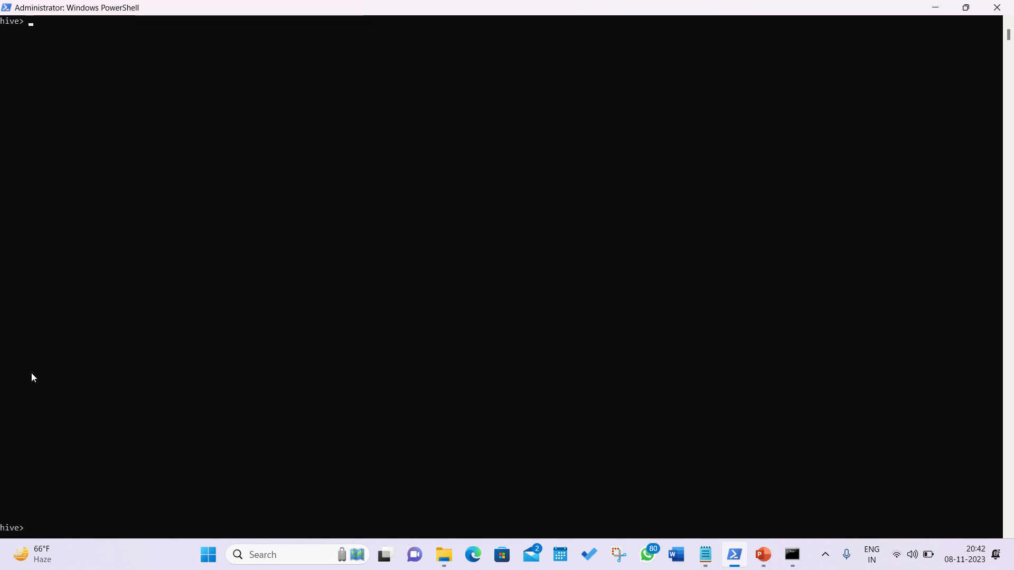
Enter SELECT a.id,a.name,b.pid,b.dept from B1 a ... join B2 b on(a.id=b.id); for the full join.
{"action": "type", "text": "SELECT a.id,a.name,b.pid,b.dept from B1 a right join B2 b on(a.id=b.id);"}
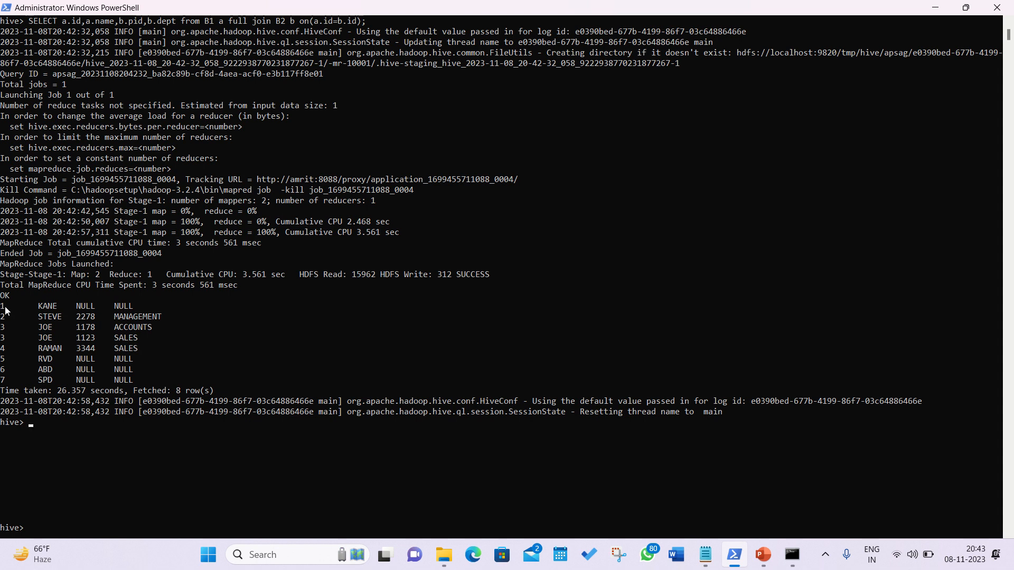
{"action": "mouse_move", "coordinate": [124, 342]}
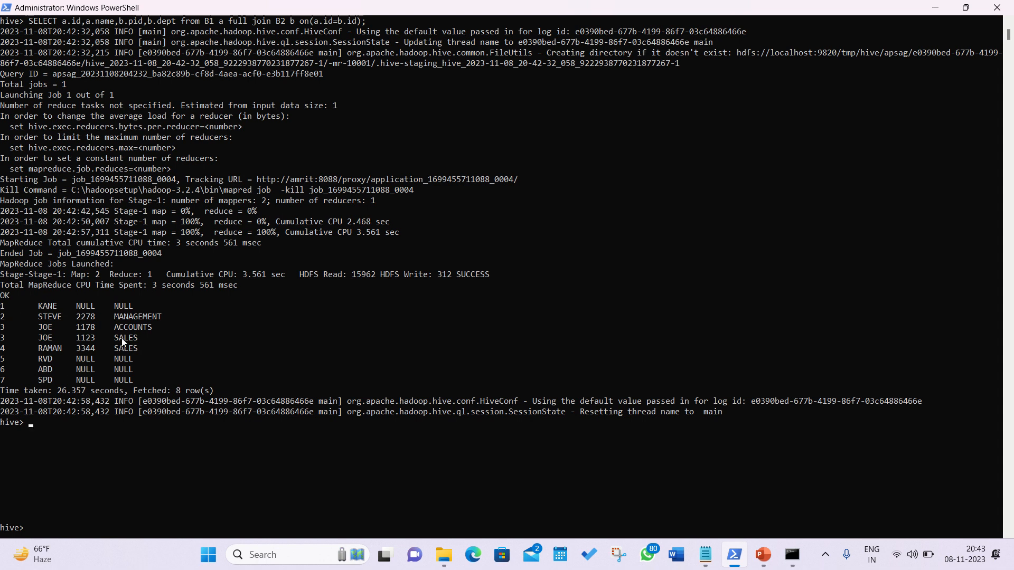